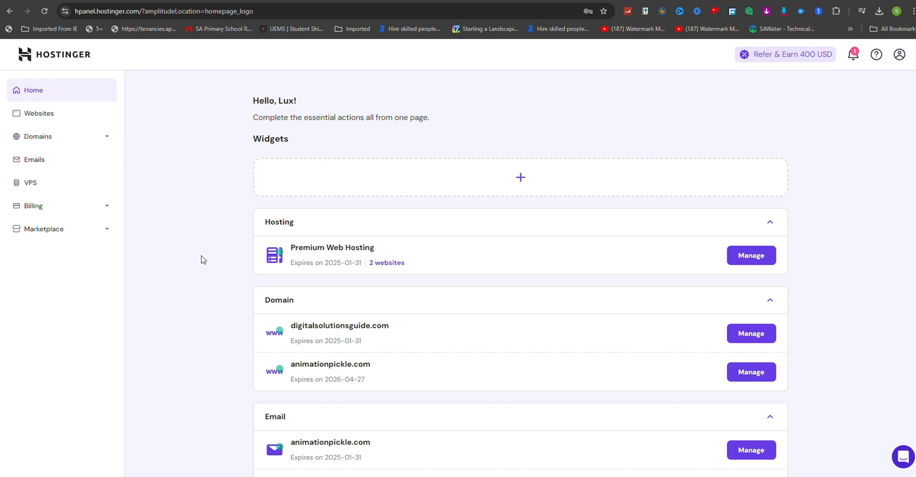
mouse_move(222, 65)
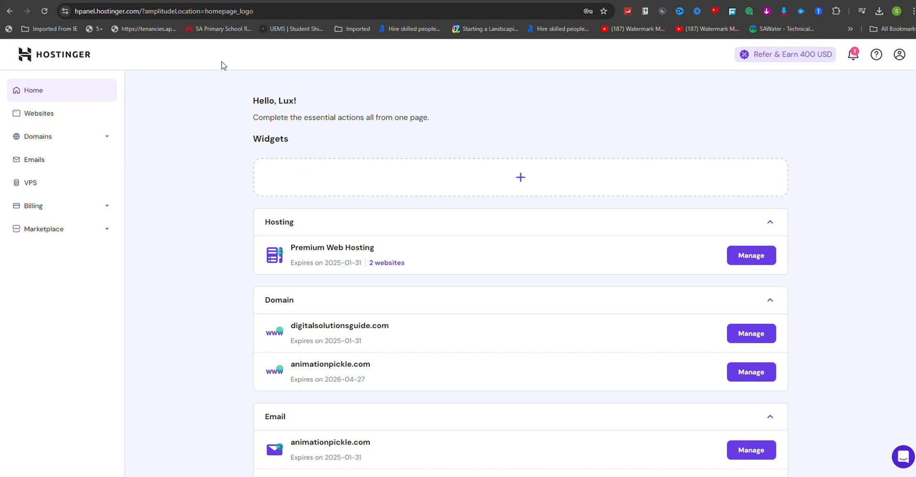
mouse_move(473, 345)
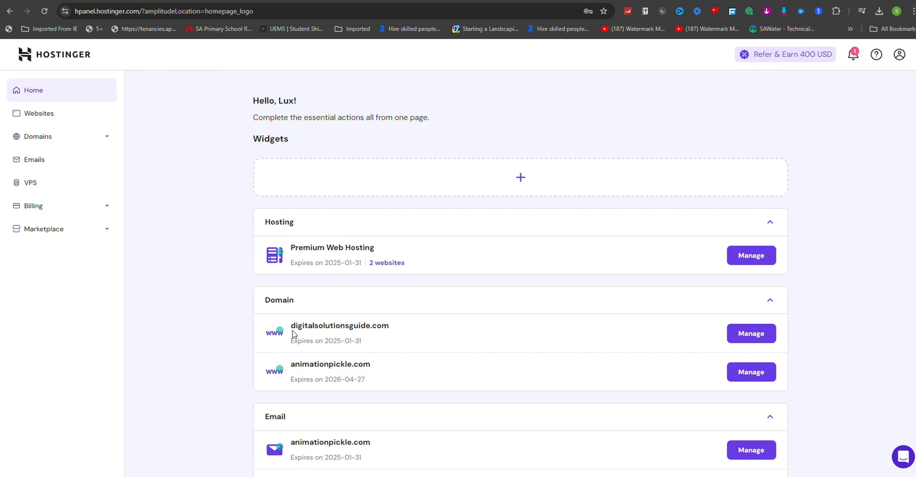
mouse_move(144, 269)
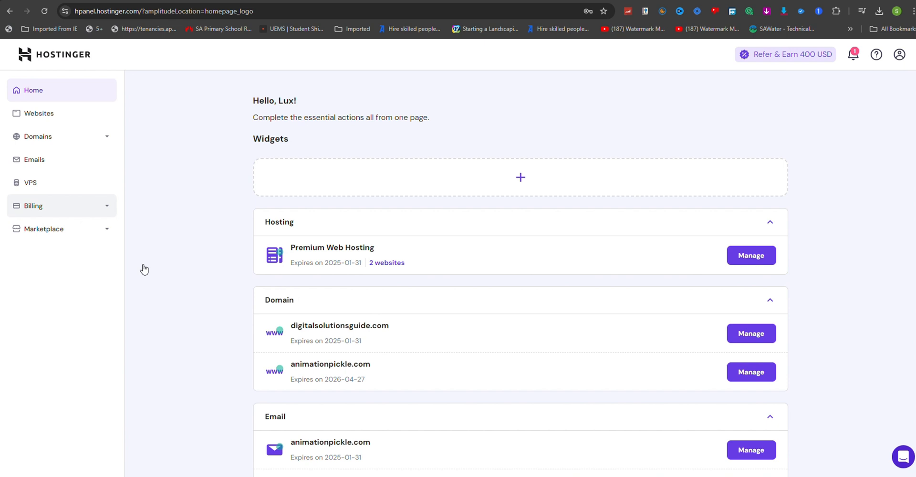
mouse_move(109, 224)
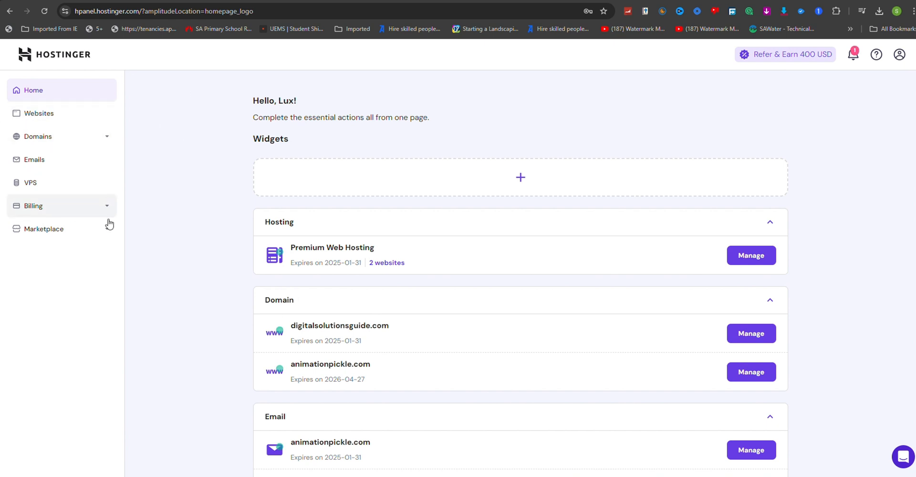
mouse_move(67, 117)
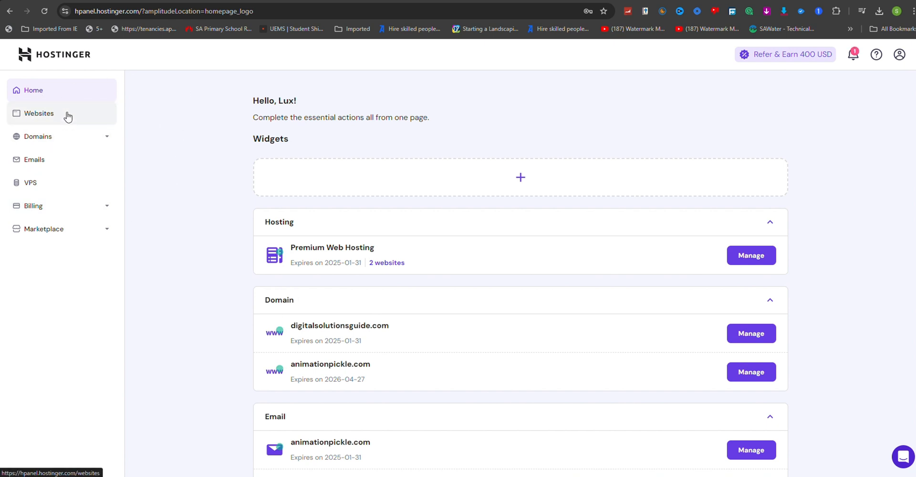
- Go to the hosted Websites list and enter the digitalsolutionsguide.com dashboard
click(39, 113)
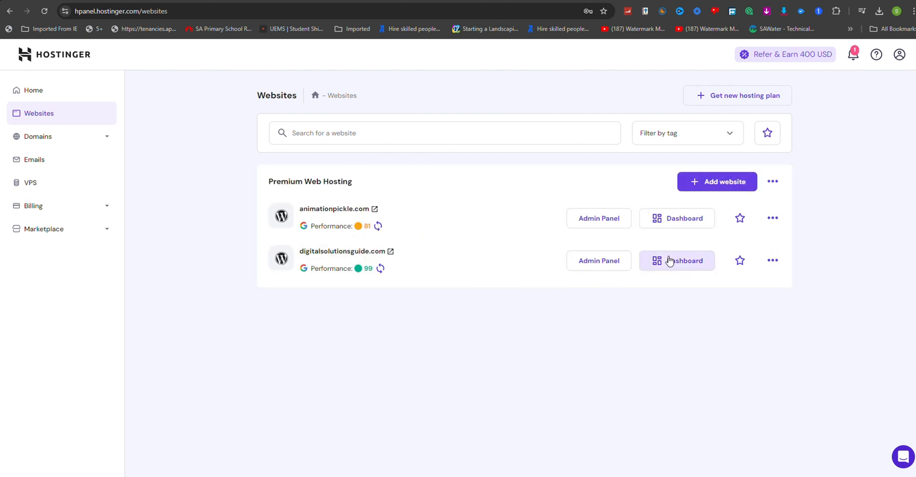
click(676, 261)
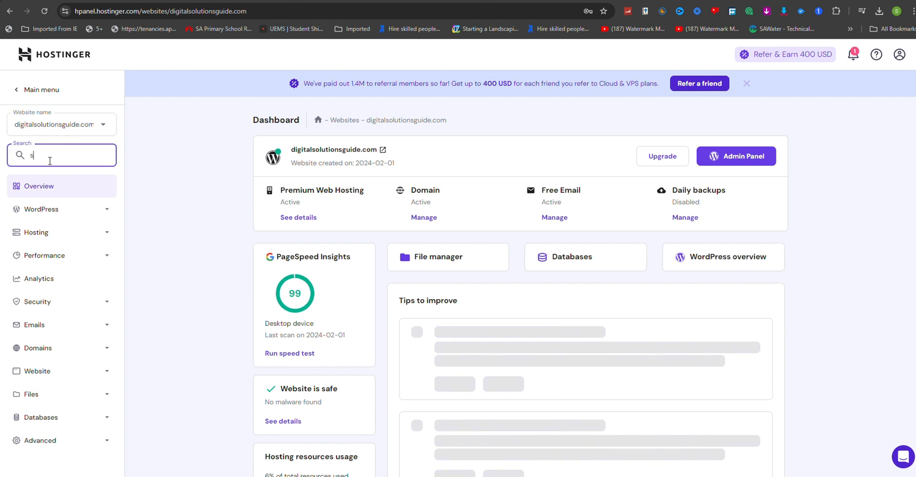
text(sl)
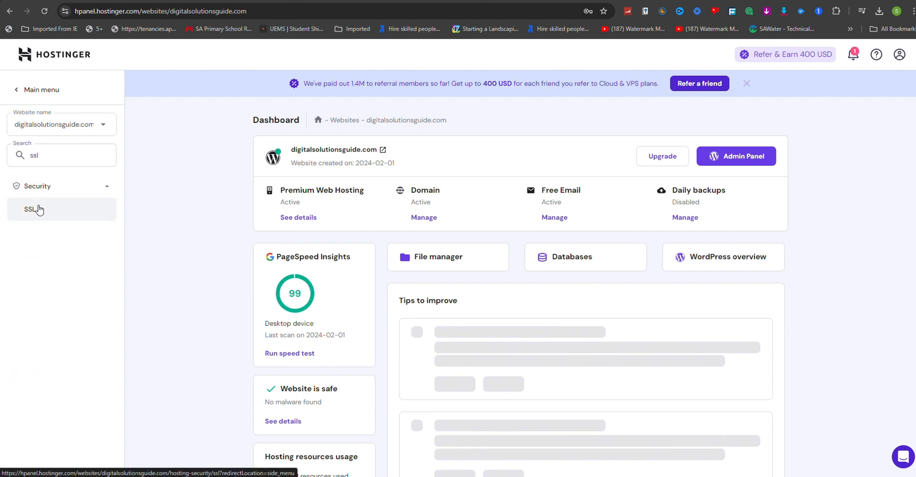
click(29, 209)
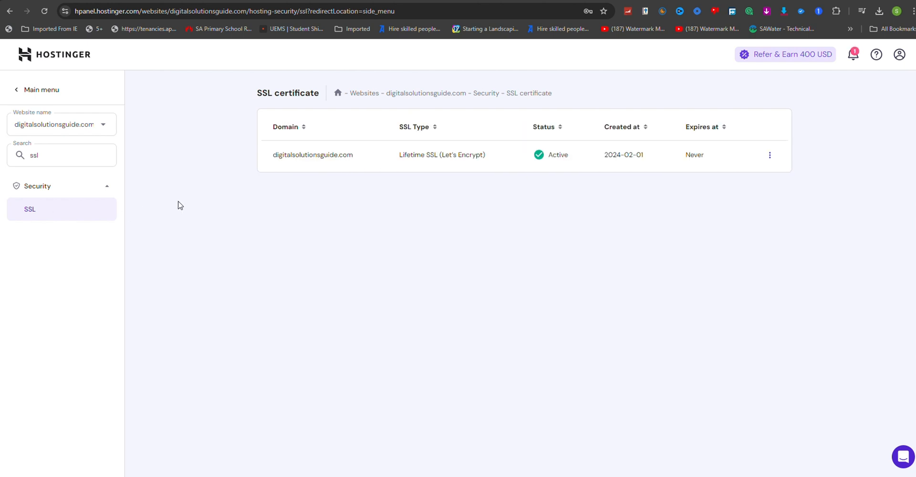
mouse_move(447, 185)
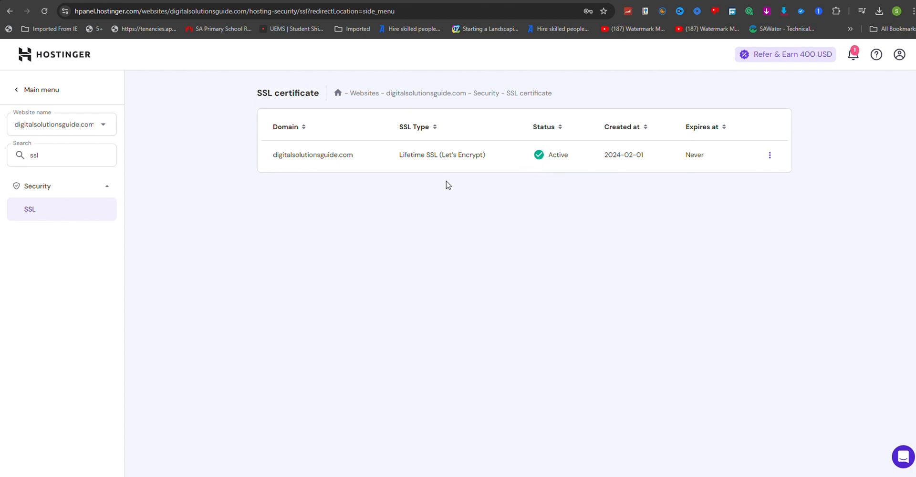
mouse_move(219, 359)
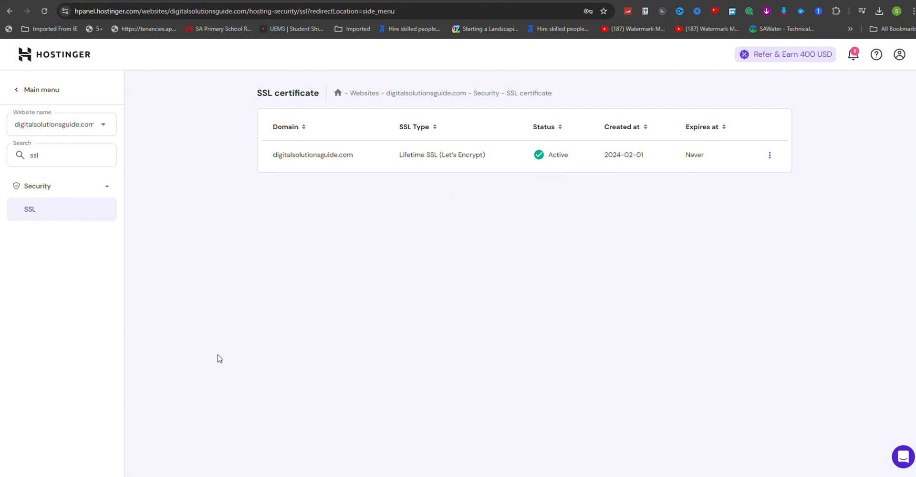
mouse_move(555, 138)
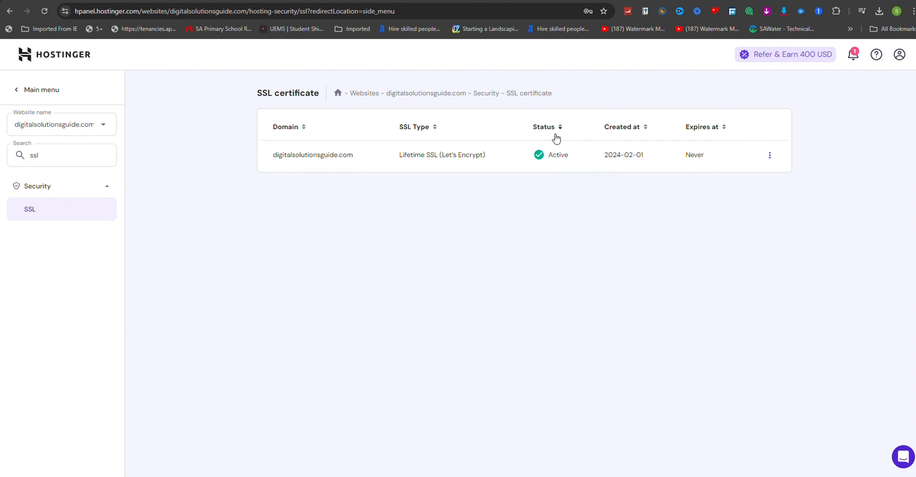
mouse_move(570, 215)
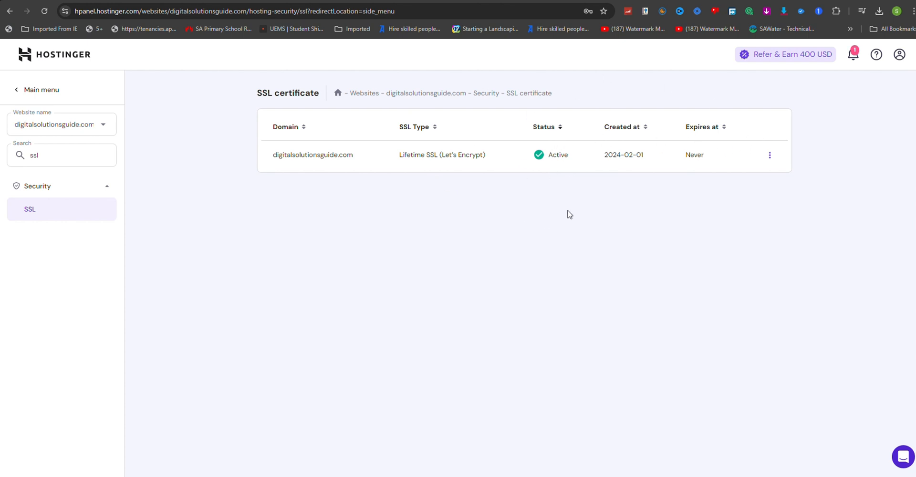
mouse_move(442, 212)
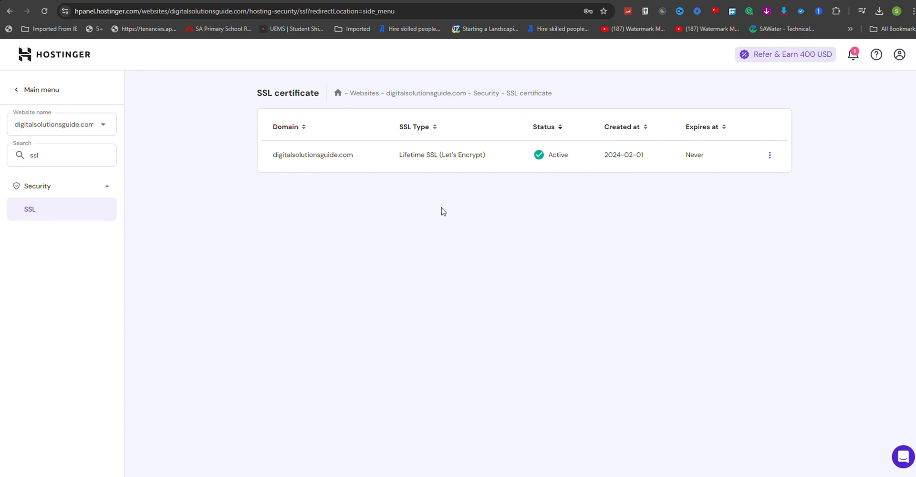
mouse_move(603, 129)
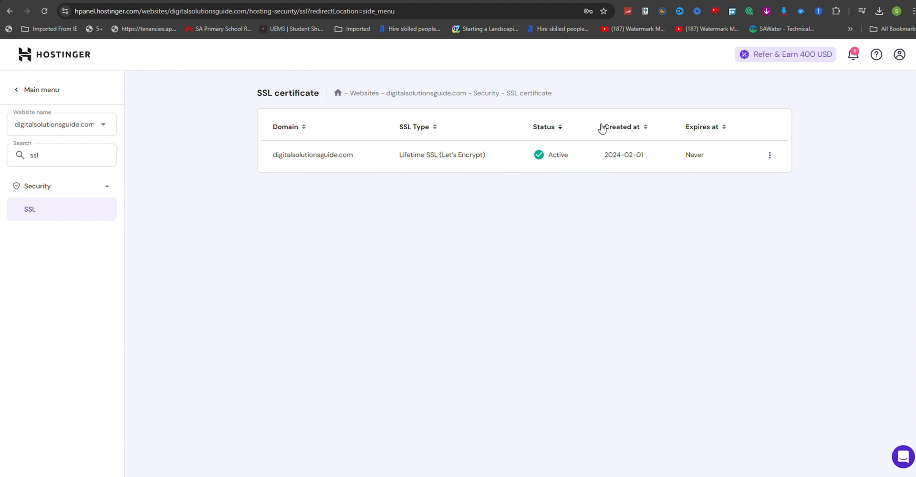
mouse_move(723, 153)
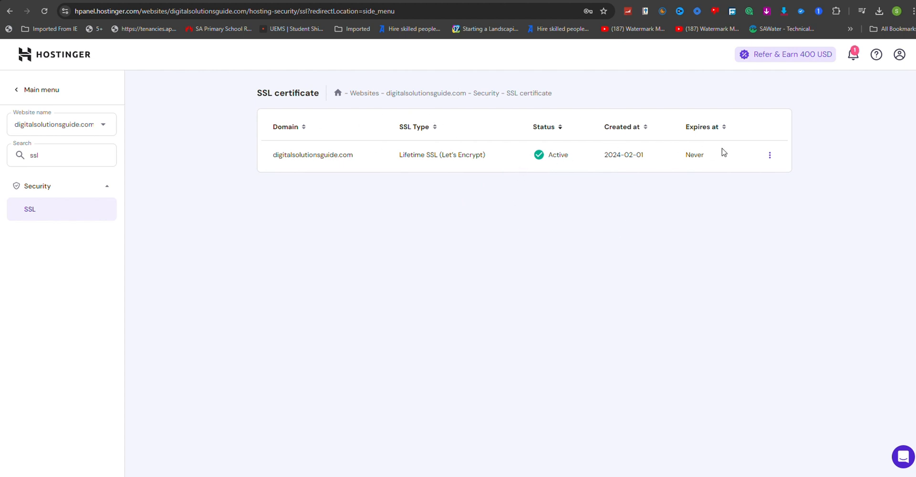
mouse_move(497, 123)
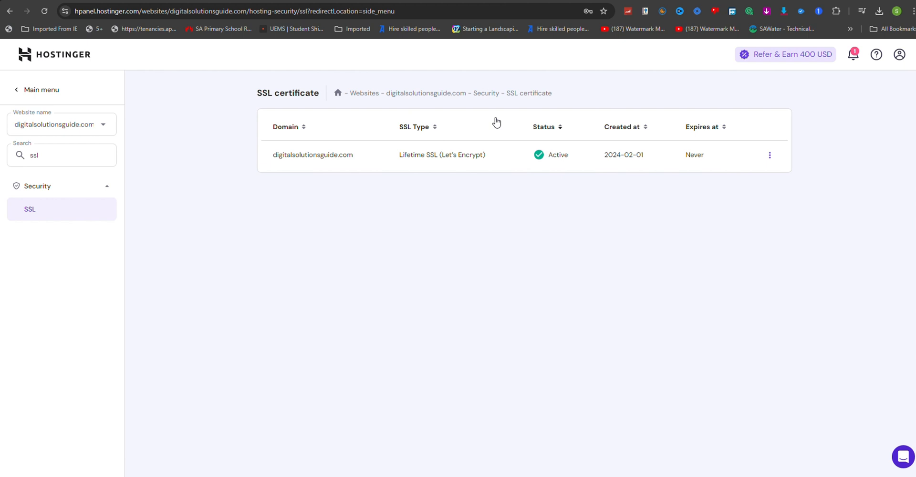
mouse_move(696, 153)
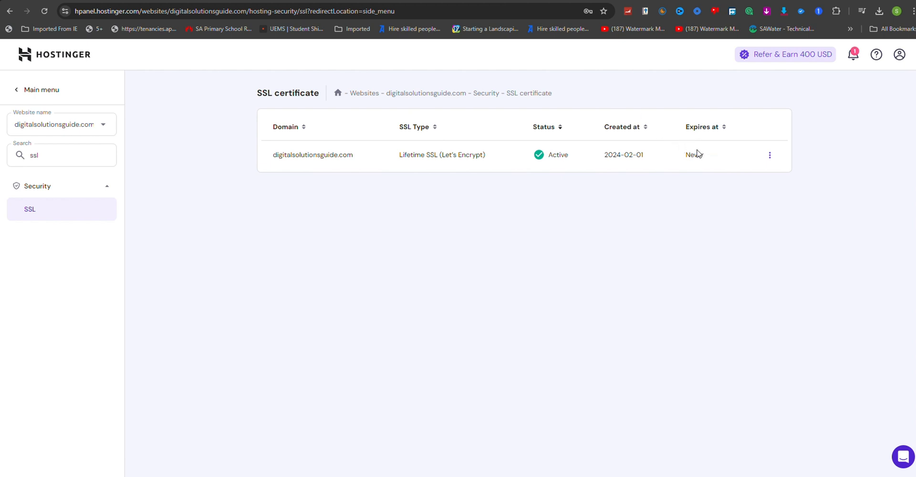
mouse_move(623, 169)
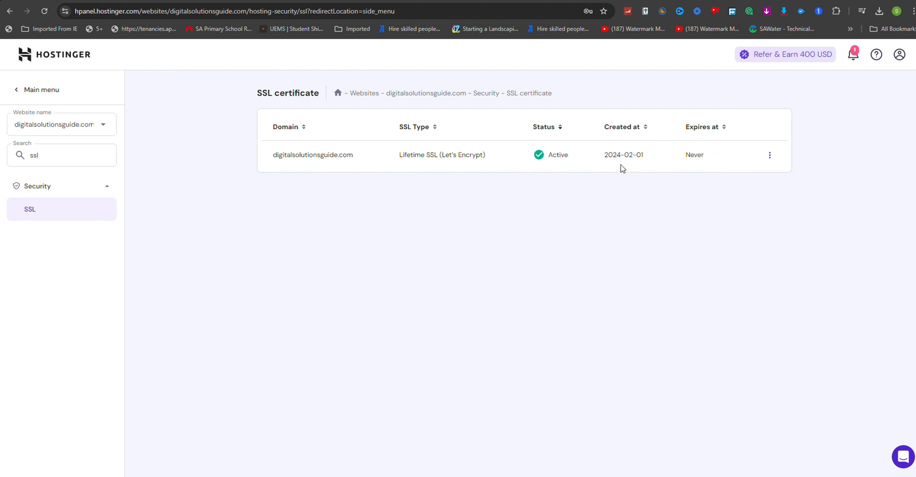
mouse_move(441, 257)
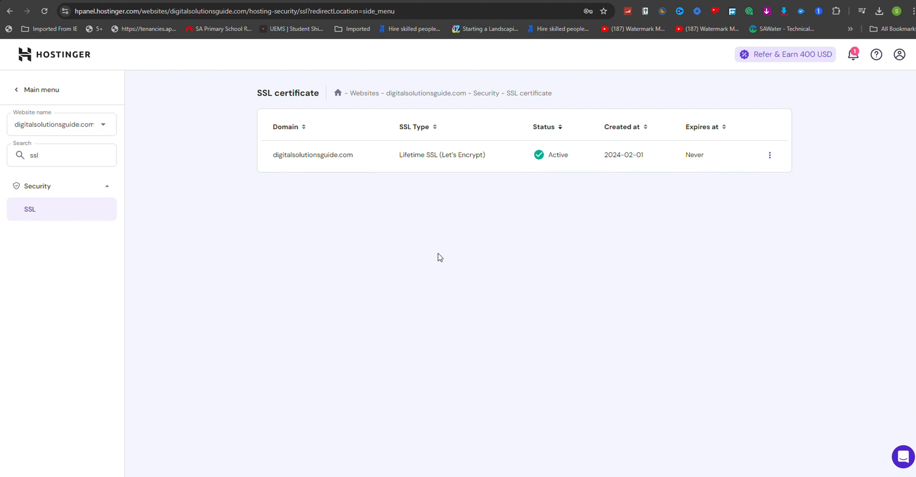
mouse_move(523, 189)
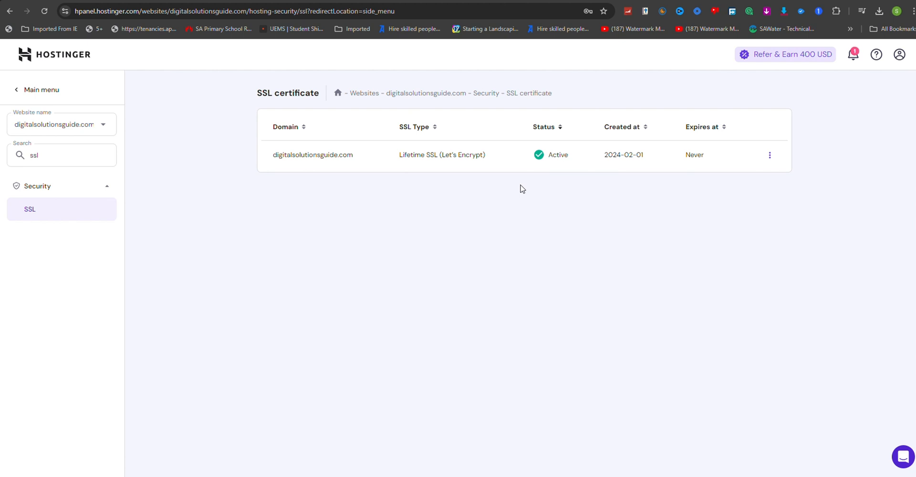
mouse_move(382, 160)
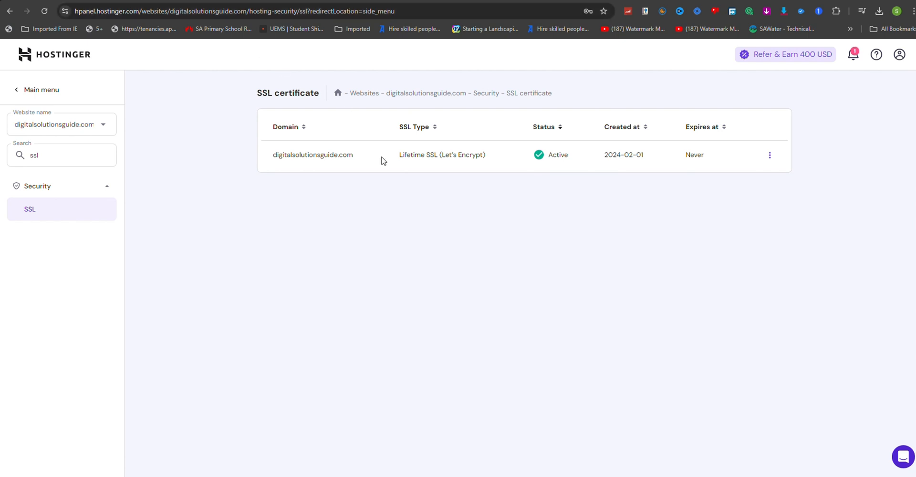
mouse_move(418, 152)
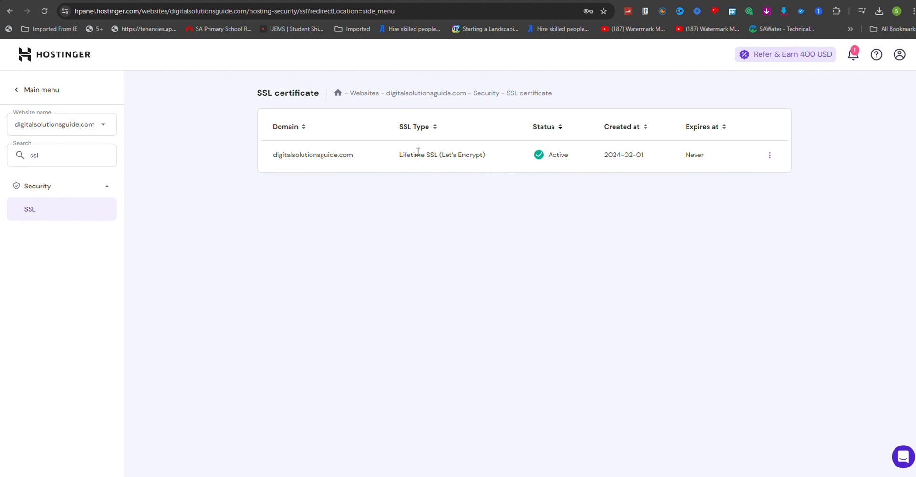
mouse_move(353, 165)
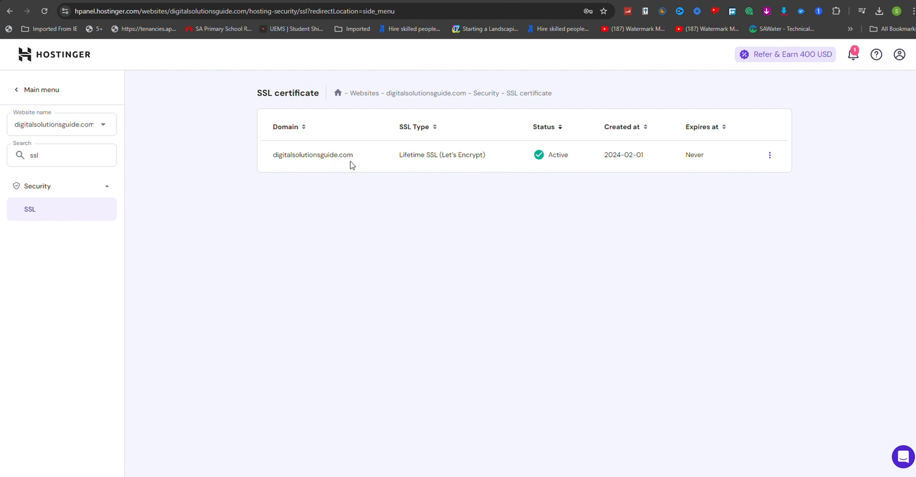
mouse_move(666, 186)
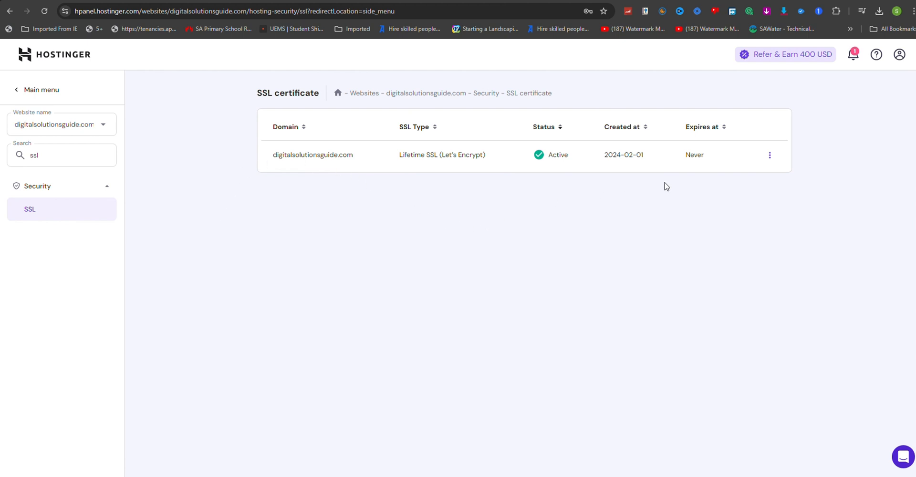
mouse_move(770, 158)
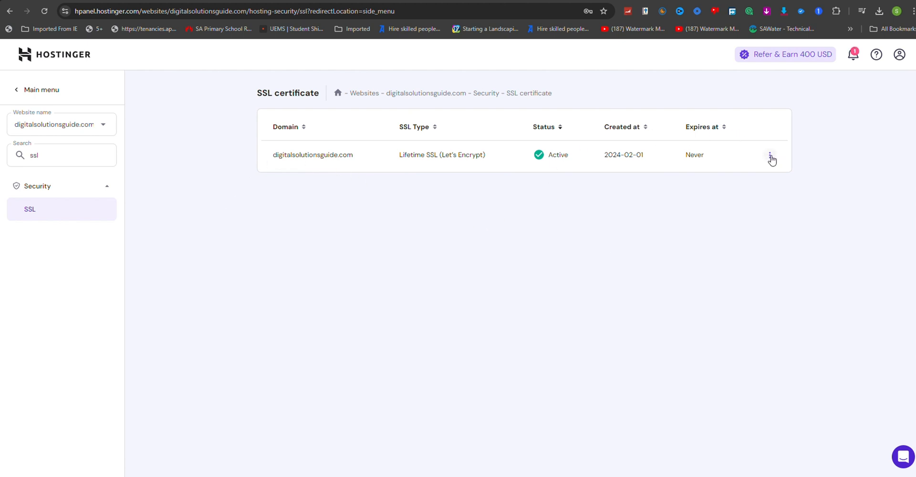
click(770, 155)
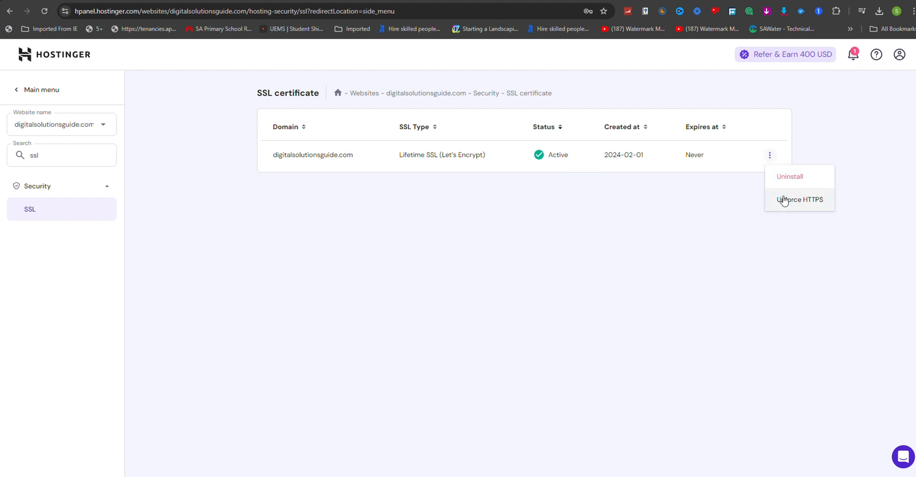
mouse_move(767, 192)
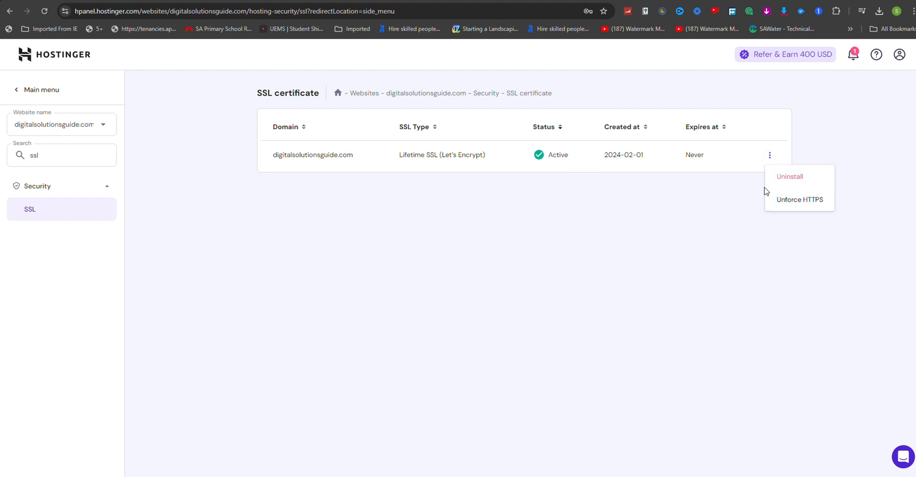
mouse_move(800, 199)
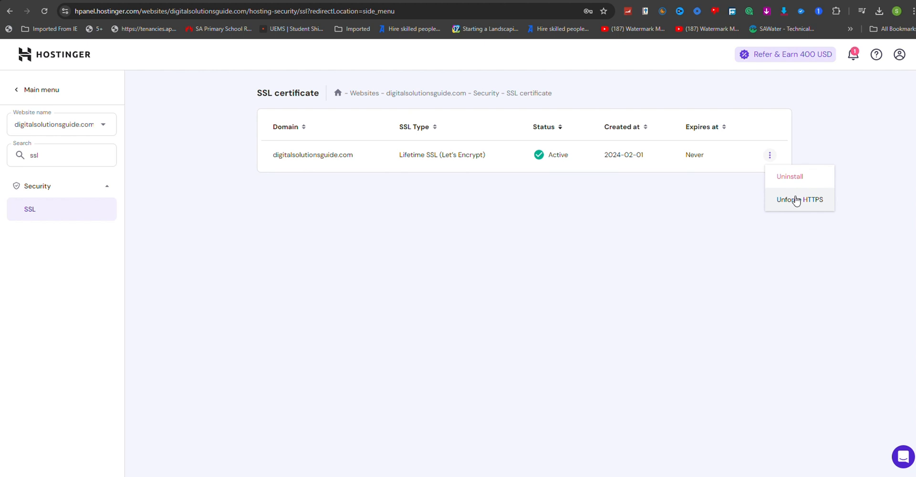
mouse_move(792, 201)
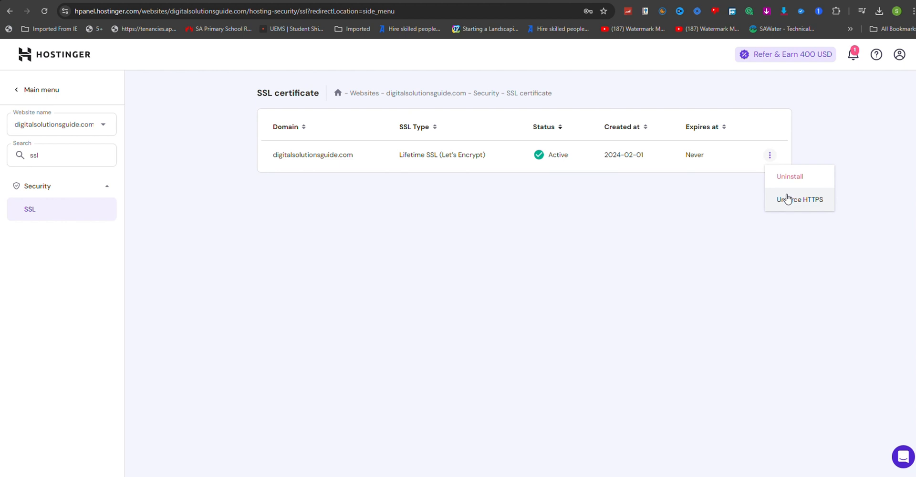
mouse_move(782, 199)
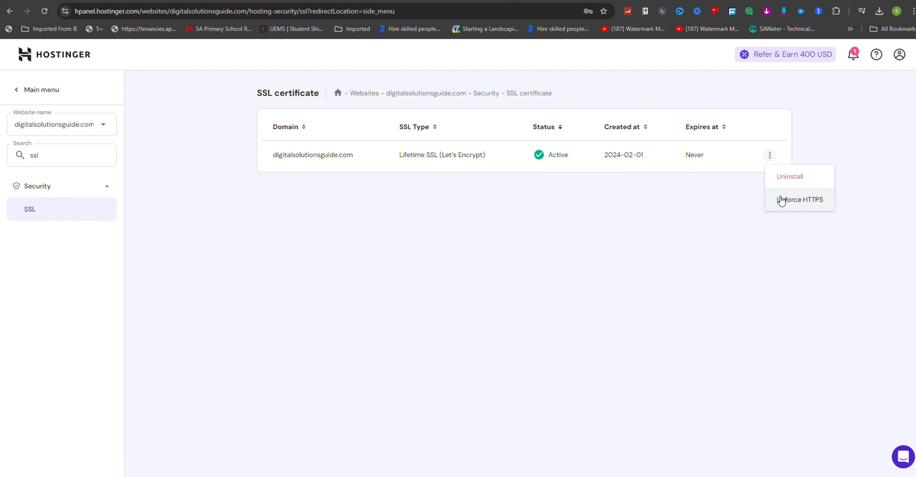
mouse_move(788, 205)
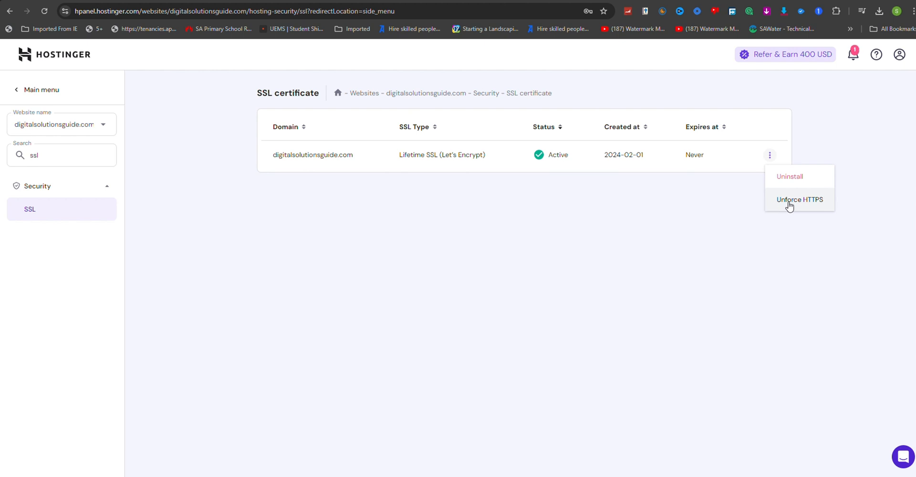
mouse_move(369, 162)
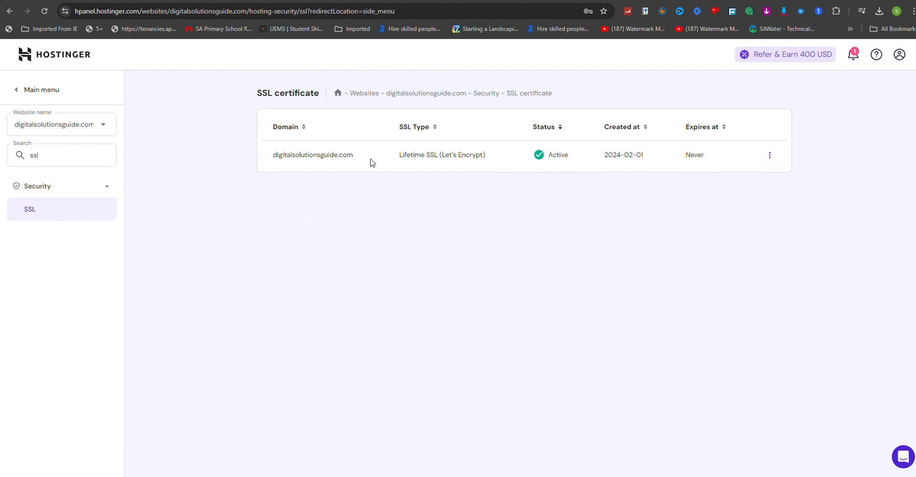
- Copy the digitalsolutionsguide.com domain and start a new browser tab to visit it
double_click(312, 155)
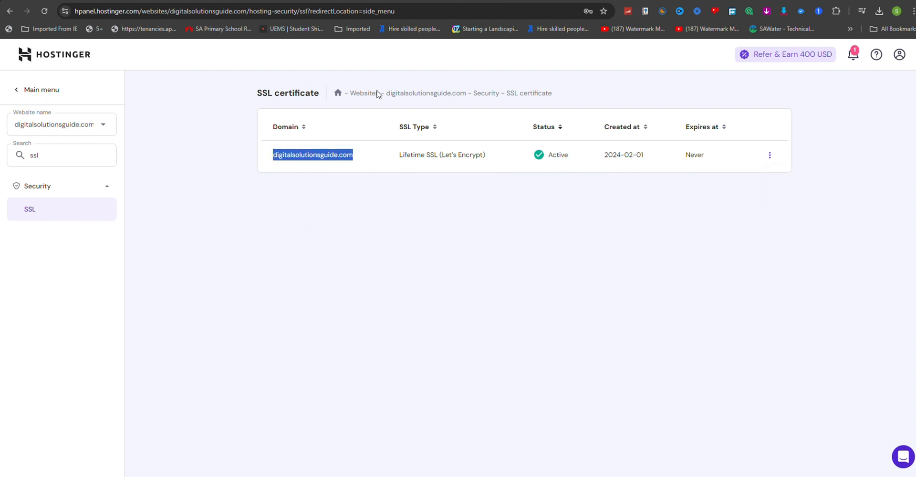
click(234, 11)
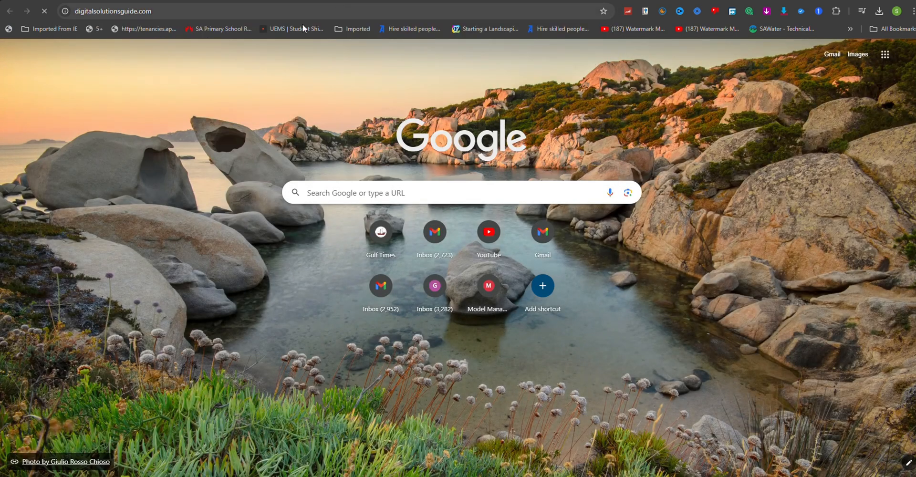
mouse_move(365, 225)
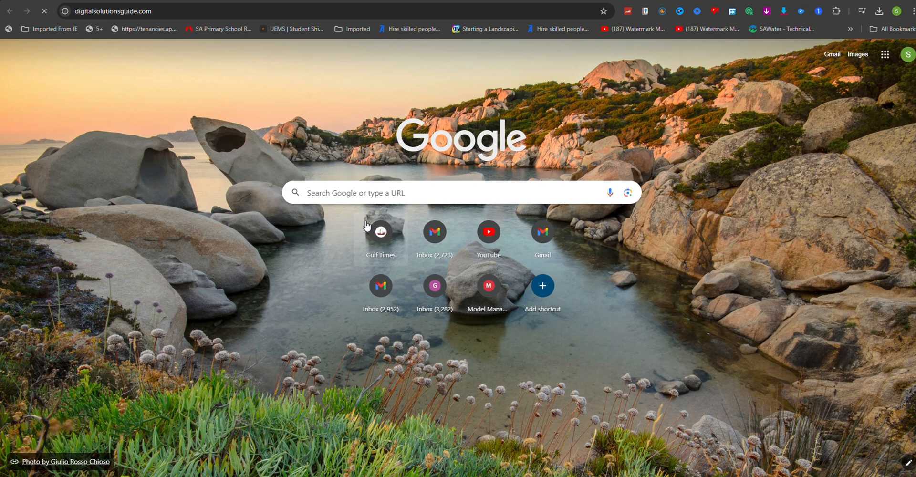
mouse_move(223, 5)
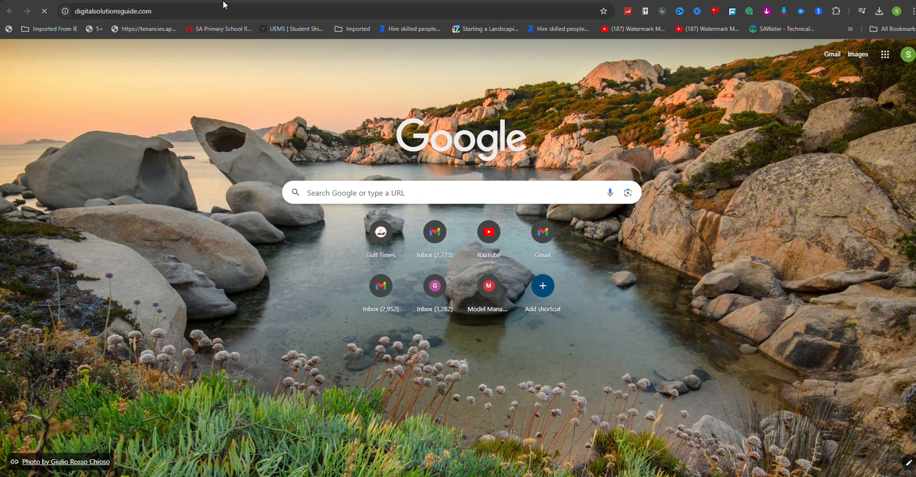